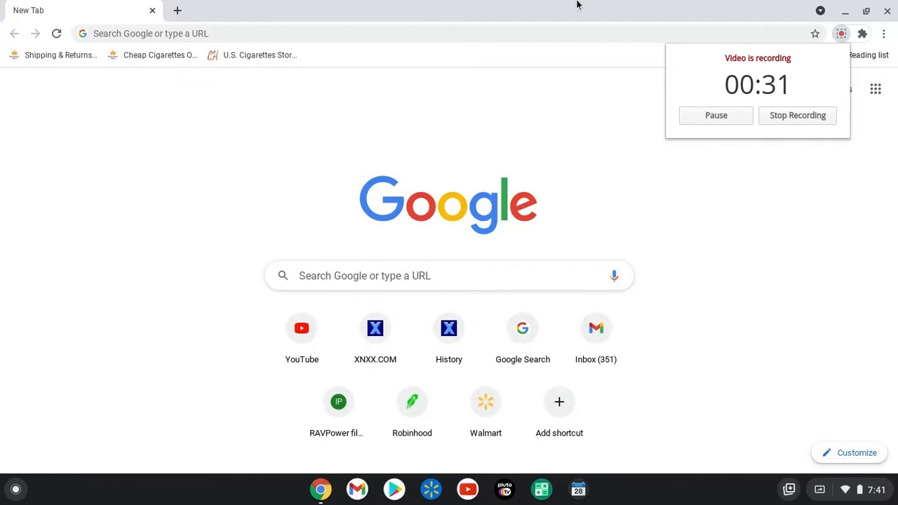
mouse_move(547, 5)
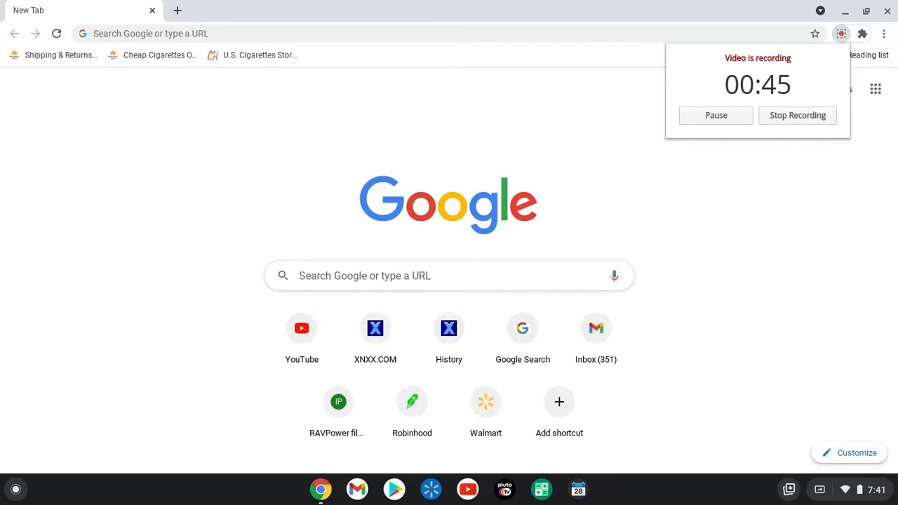
mouse_move(544, 40)
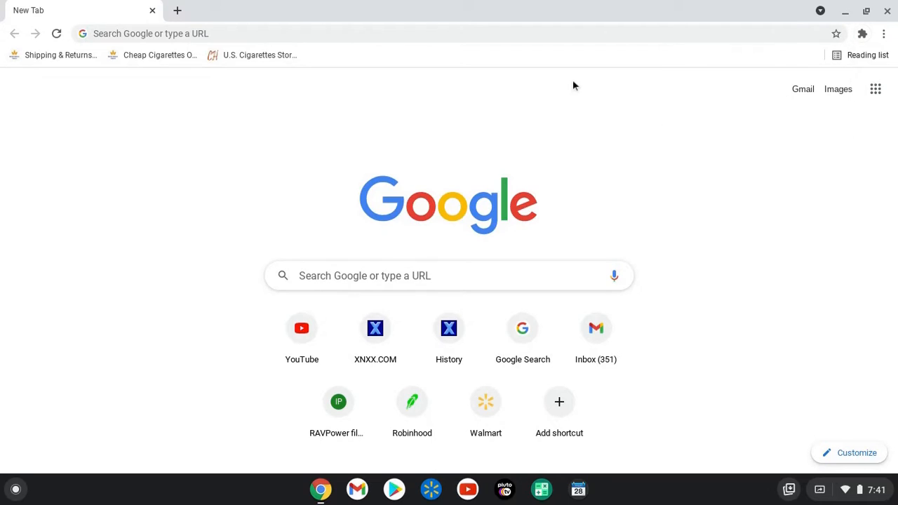
mouse_move(889, 10)
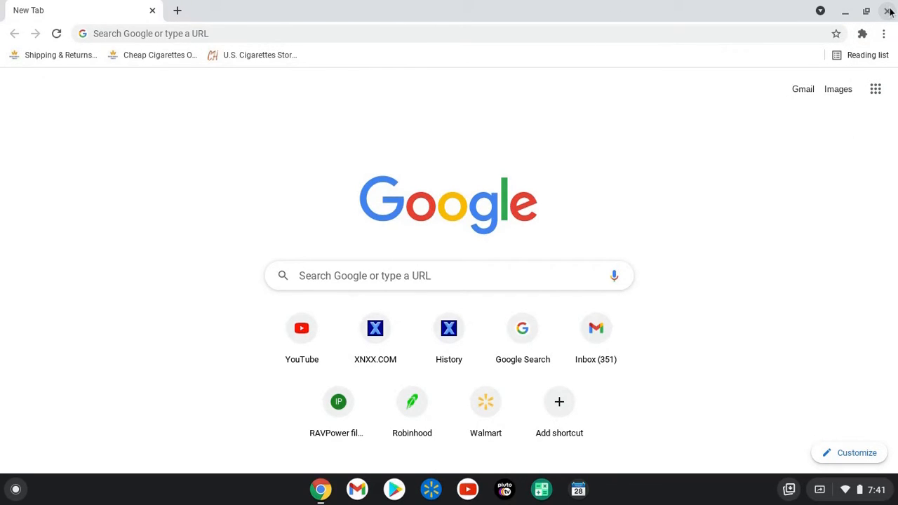
mouse_move(301, 477)
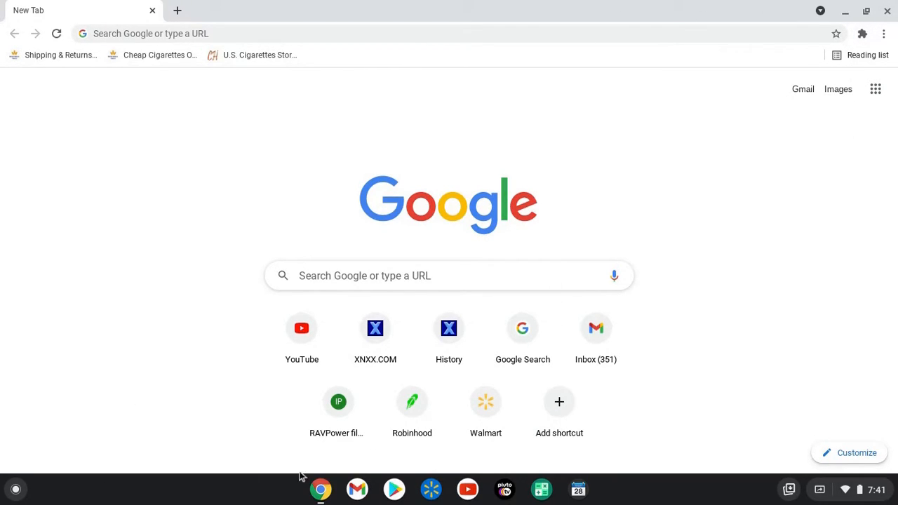
mouse_move(320, 489)
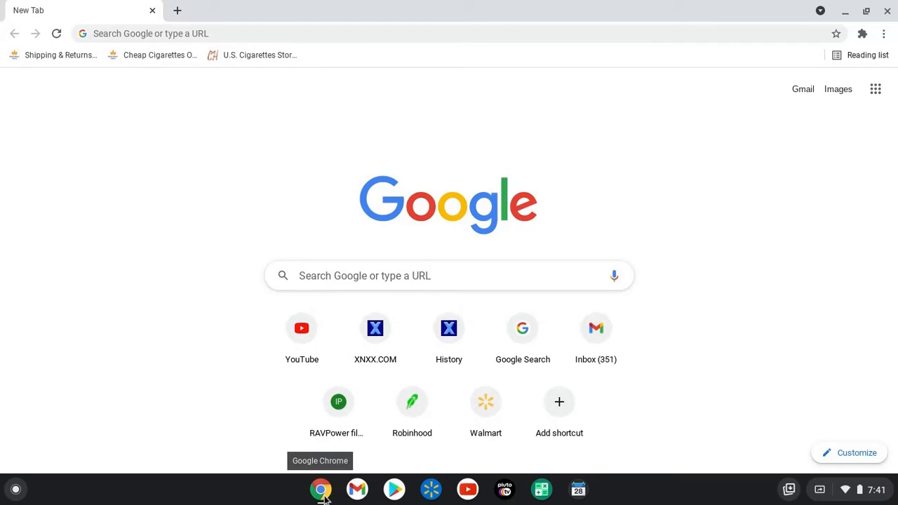
mouse_move(844, 6)
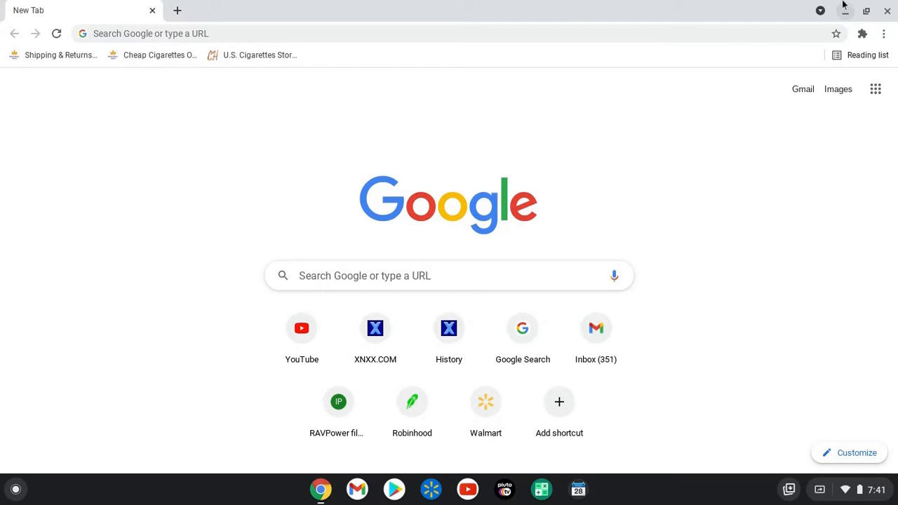
mouse_move(688, 5)
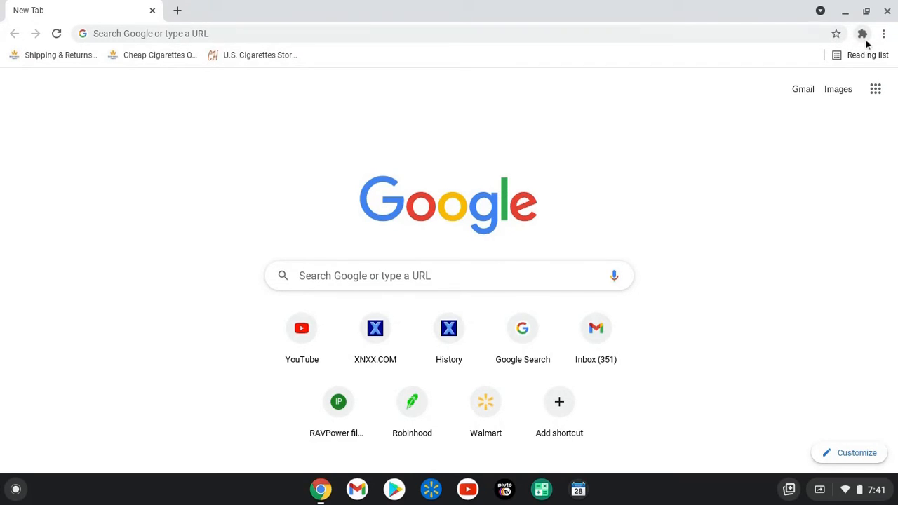
mouse_move(862, 34)
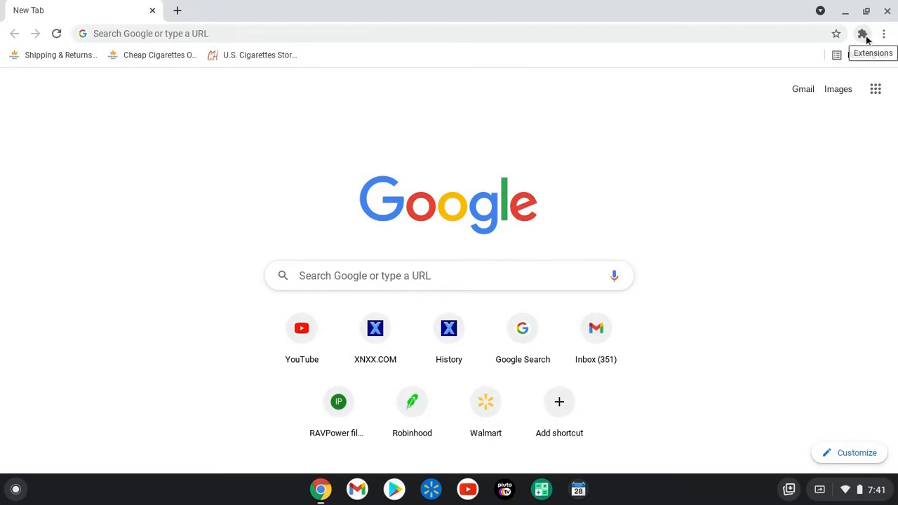
Open Chrome's Extensions management page from the puzzle menu and reveal its side menu.
click(862, 33)
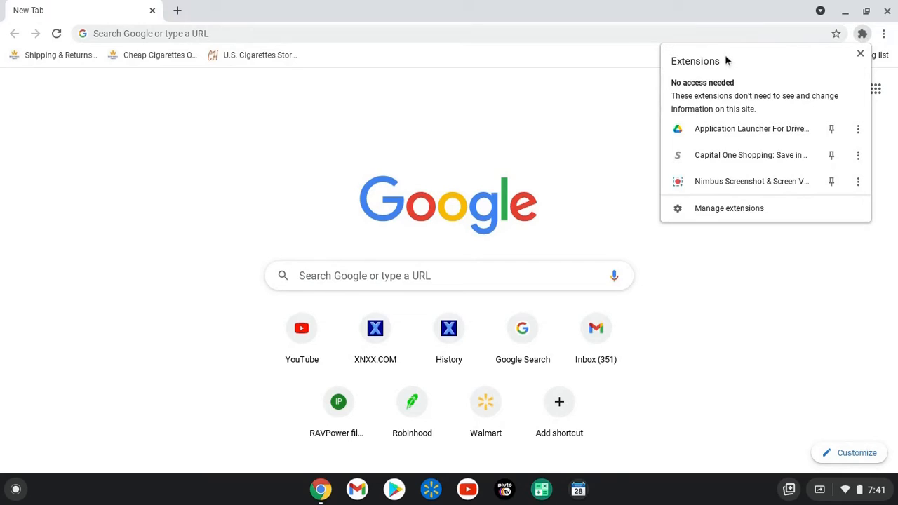
mouse_move(729, 208)
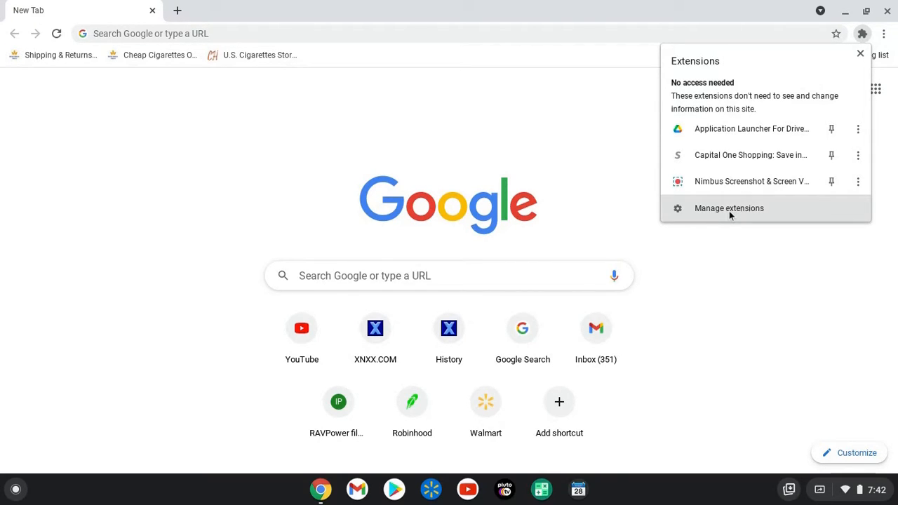
click(728, 207)
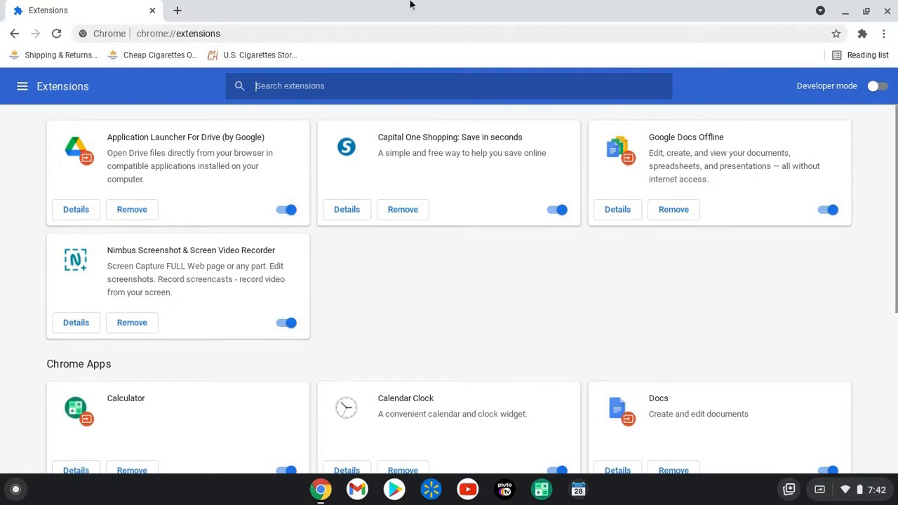
mouse_move(542, 4)
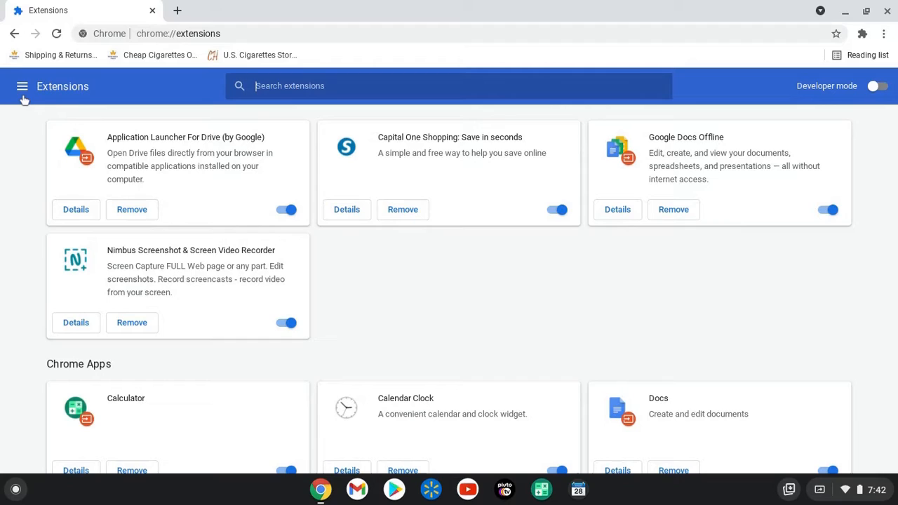
mouse_move(28, 119)
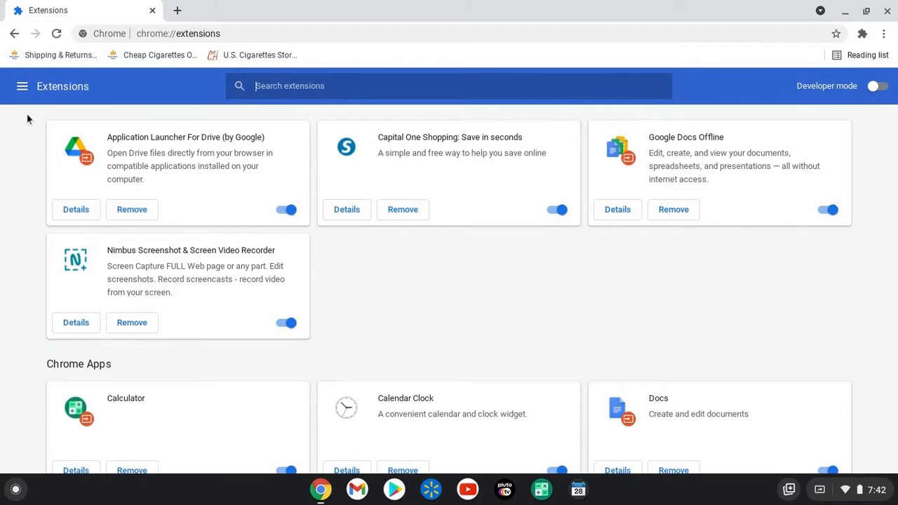
click(22, 86)
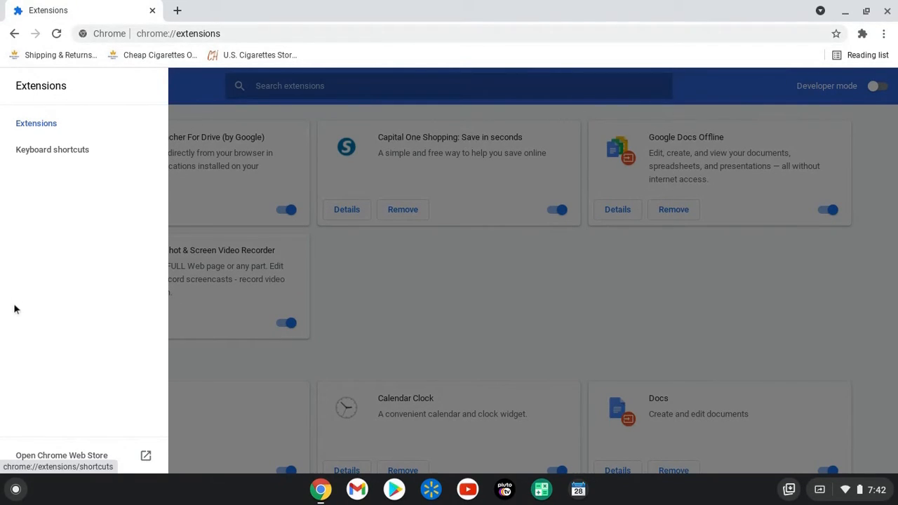
mouse_move(62, 455)
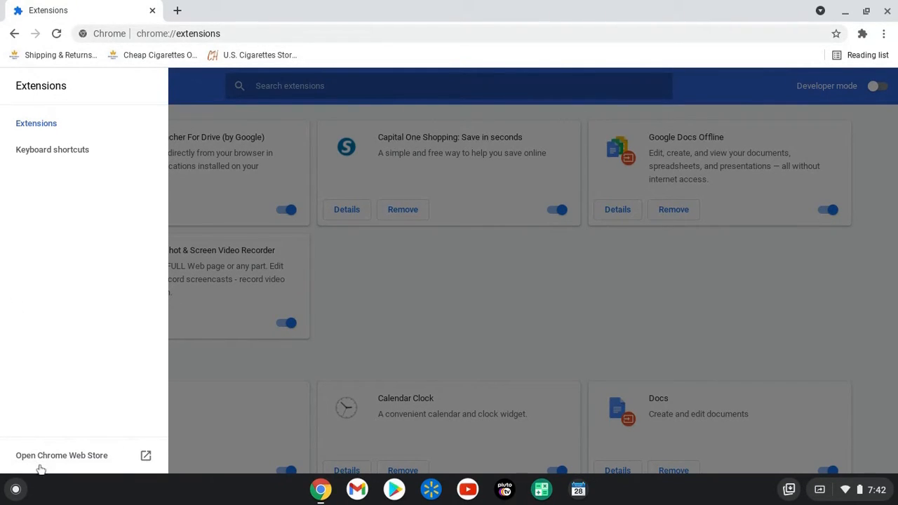
Search the Chrome Web Store for 'Nimbus' and open the Nimbus Screenshot & Screen Video Recorder listing.
click(61, 455)
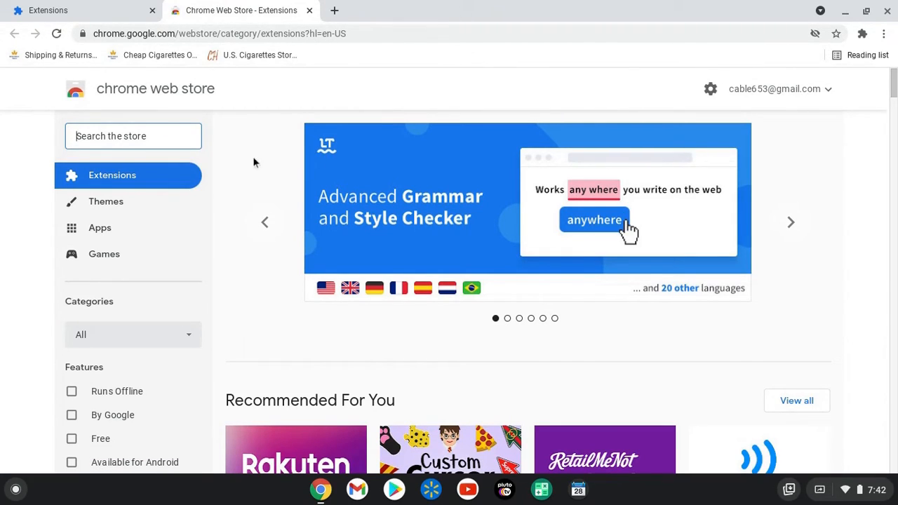
mouse_move(42, 119)
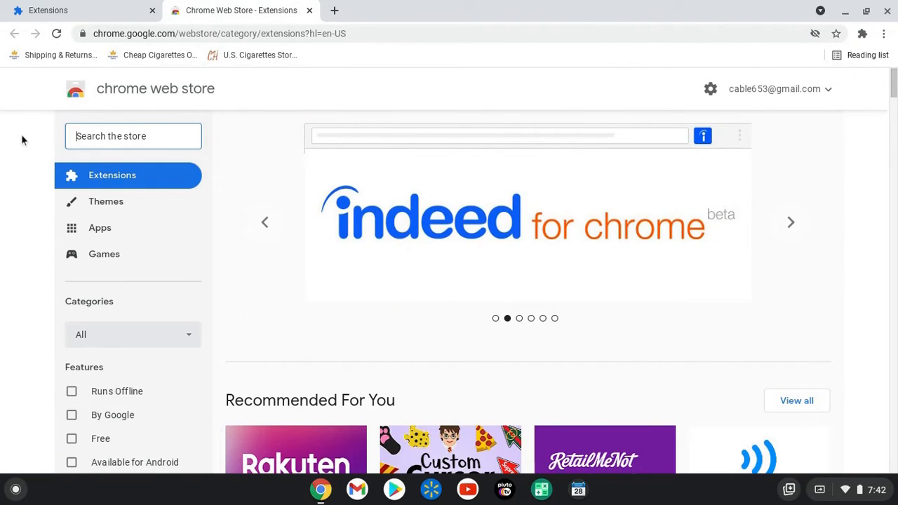
text(N)
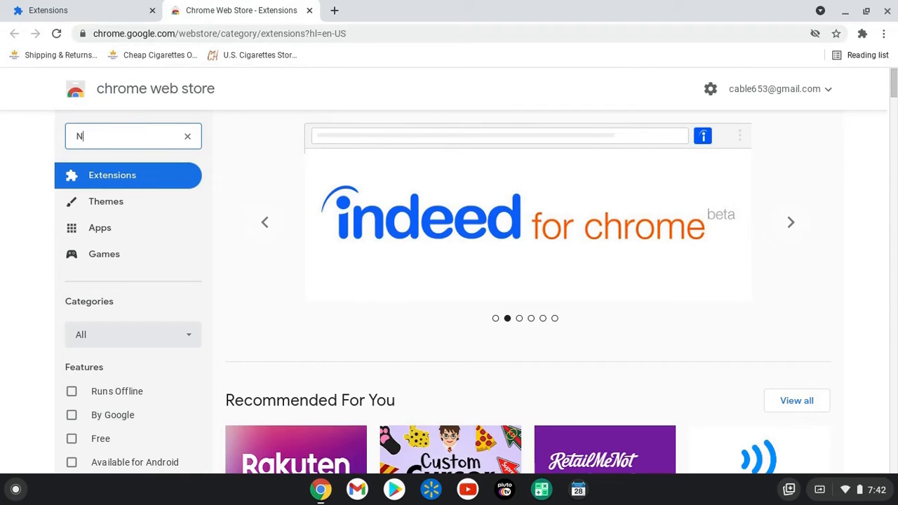
text(imbus)
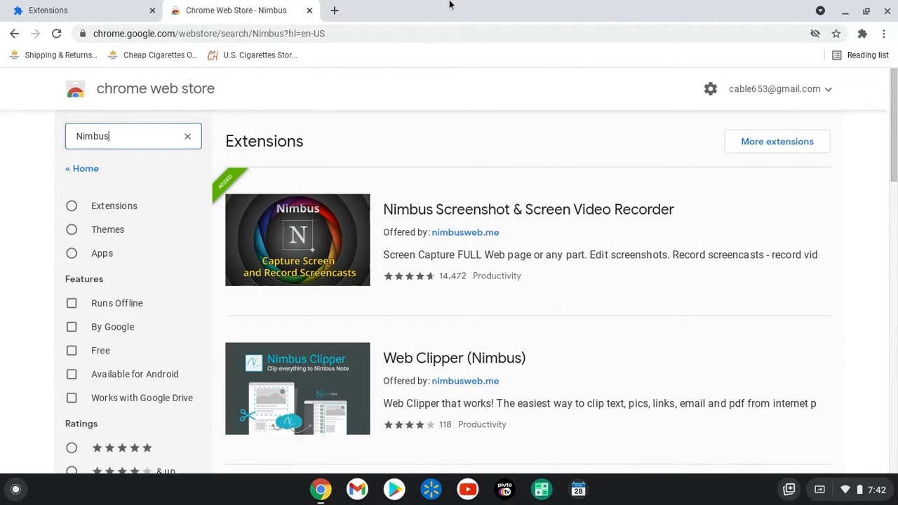
mouse_move(656, 207)
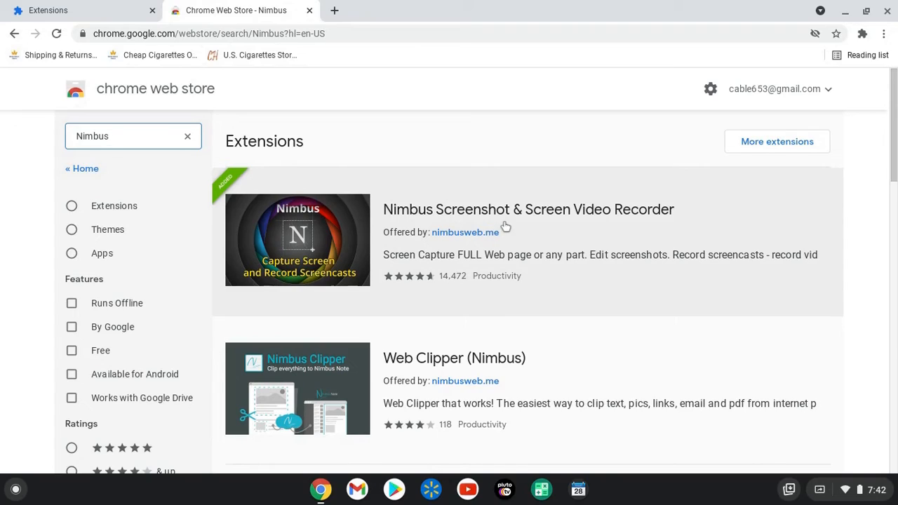
mouse_move(649, 222)
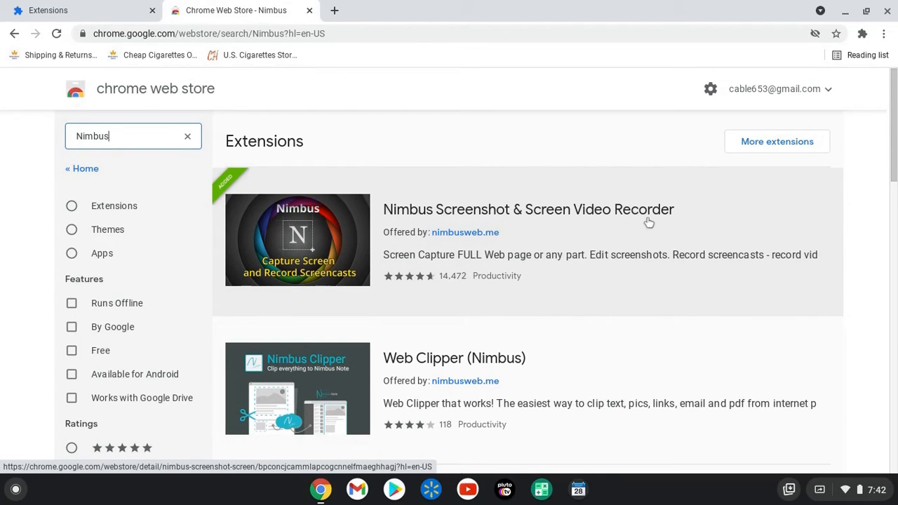
mouse_move(441, 272)
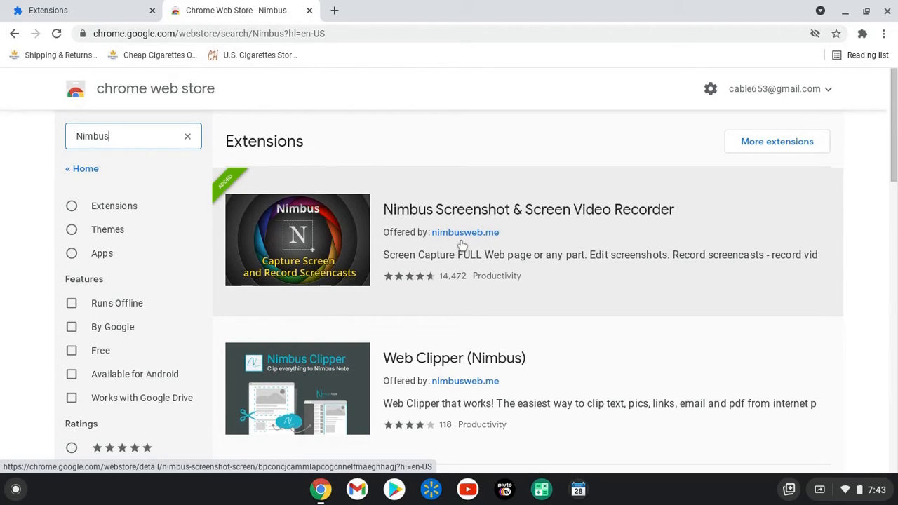
mouse_move(515, 283)
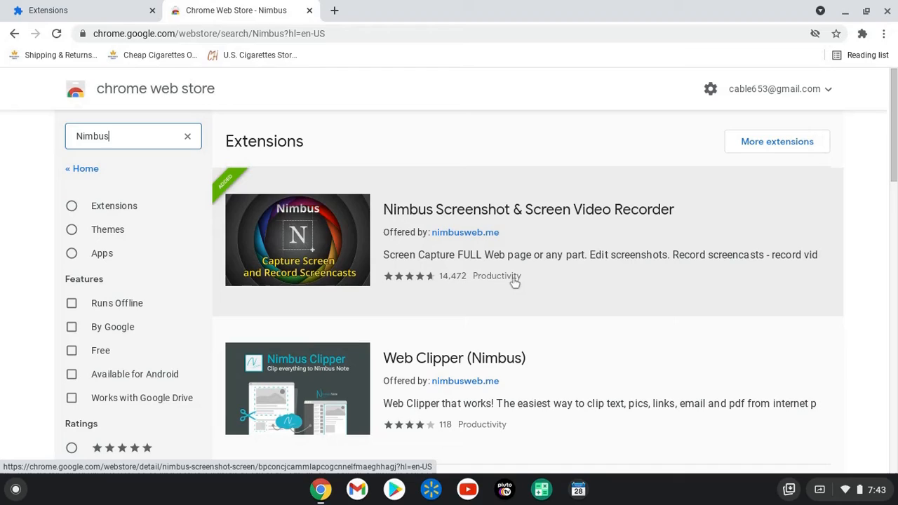
mouse_move(529, 291)
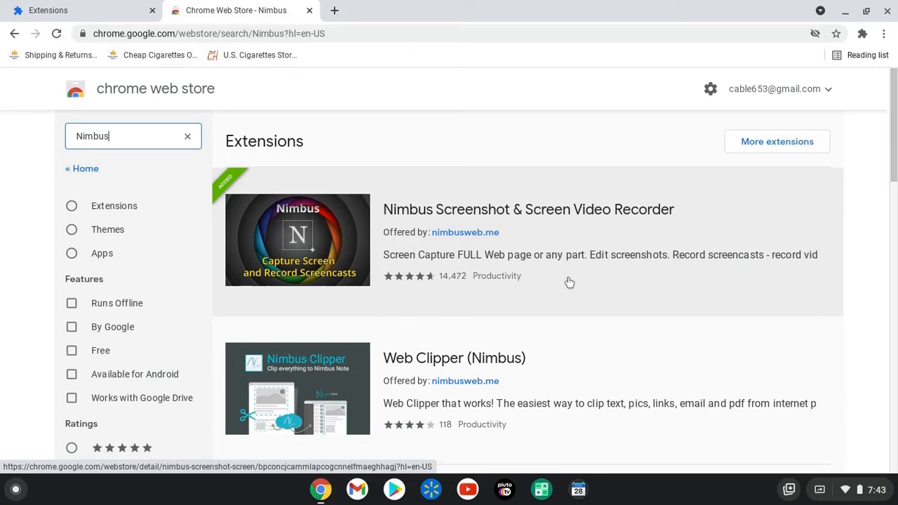
mouse_move(528, 248)
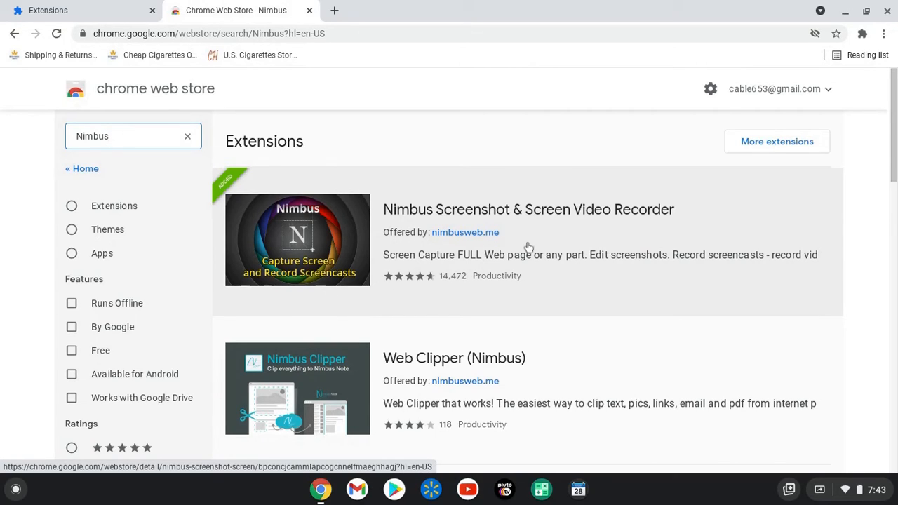
click(527, 209)
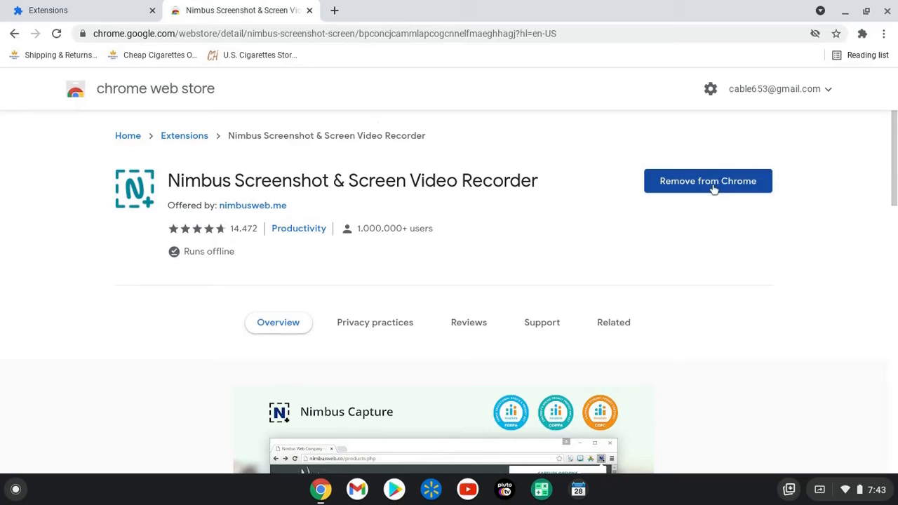
mouse_move(730, 190)
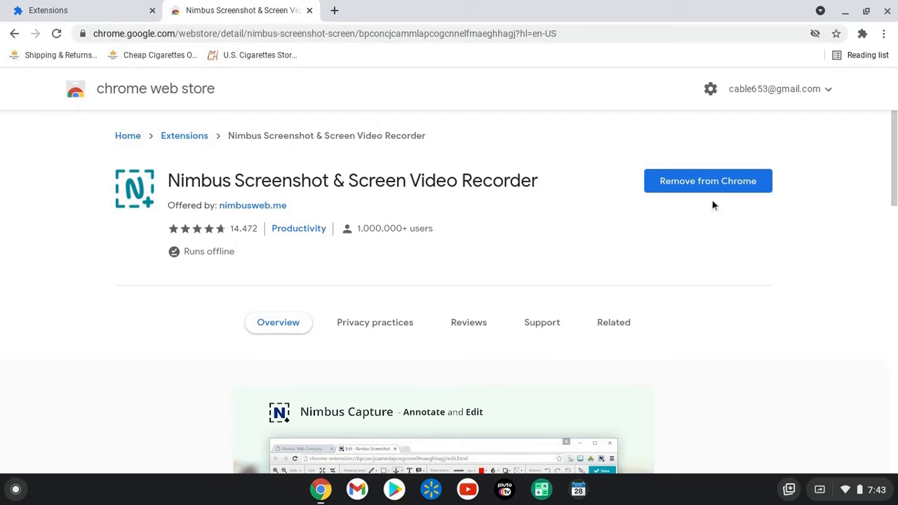
mouse_move(757, 5)
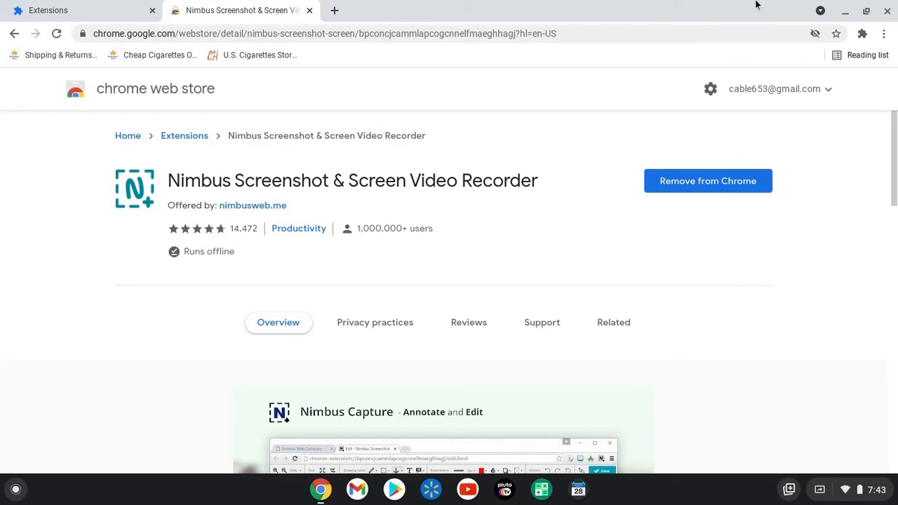
mouse_move(863, 34)
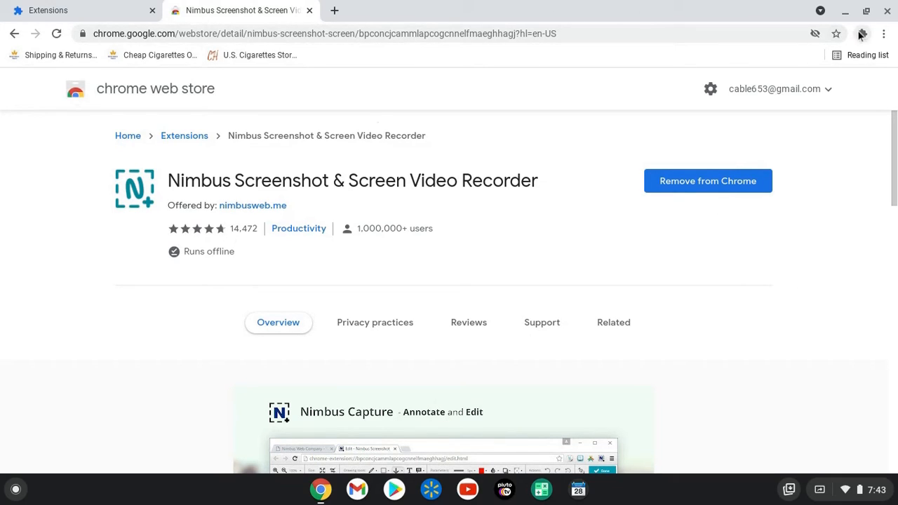
Check Nimbus's video recording status, return to its store page, and reopen the extensions list.
click(862, 34)
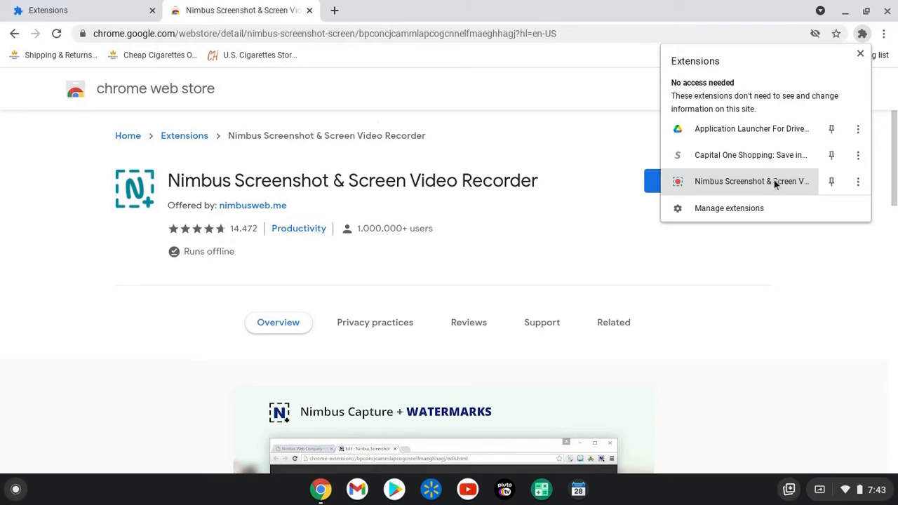
mouse_move(744, 128)
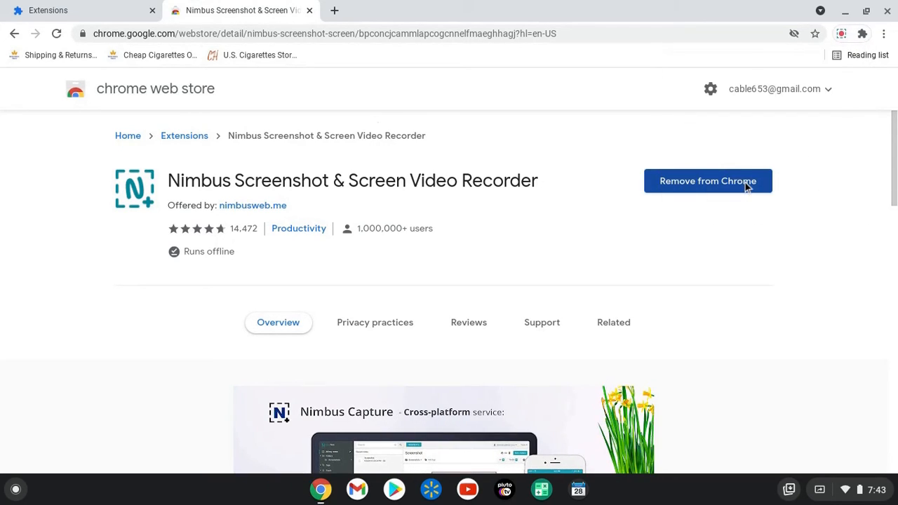
click(841, 32)
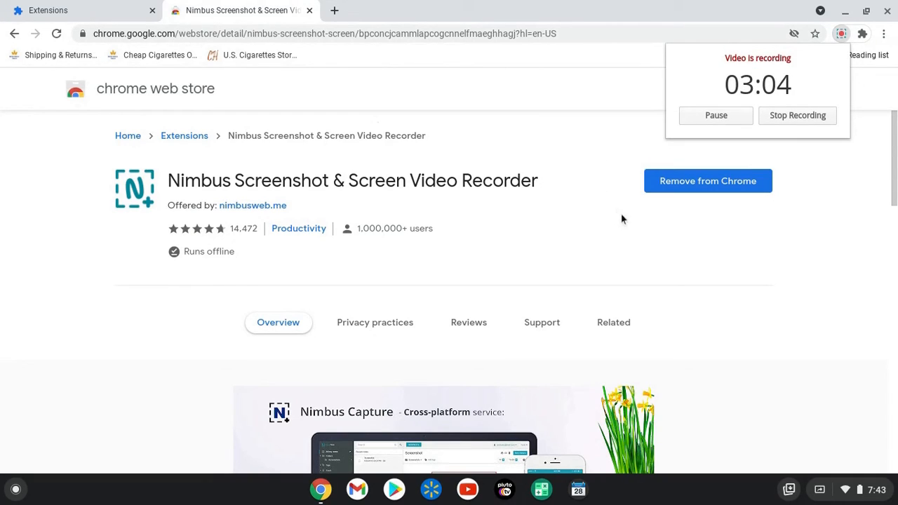
mouse_move(0, 139)
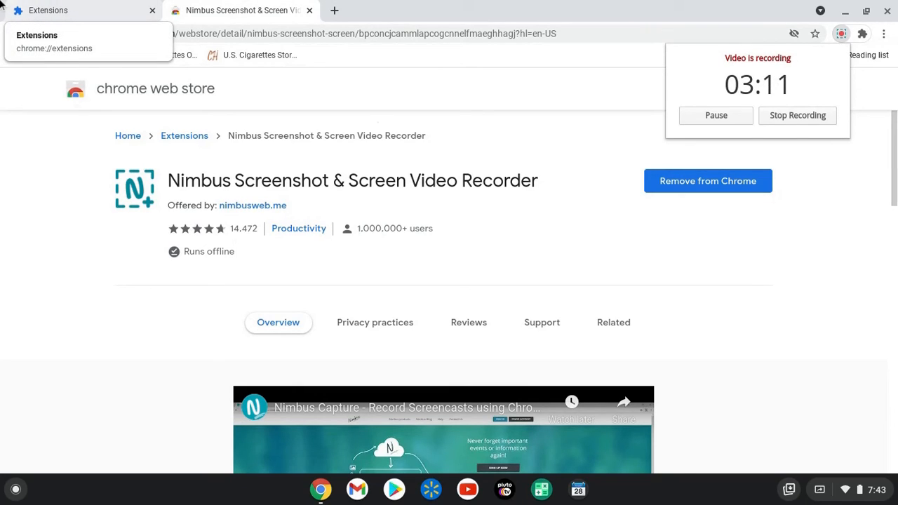
mouse_move(321, 489)
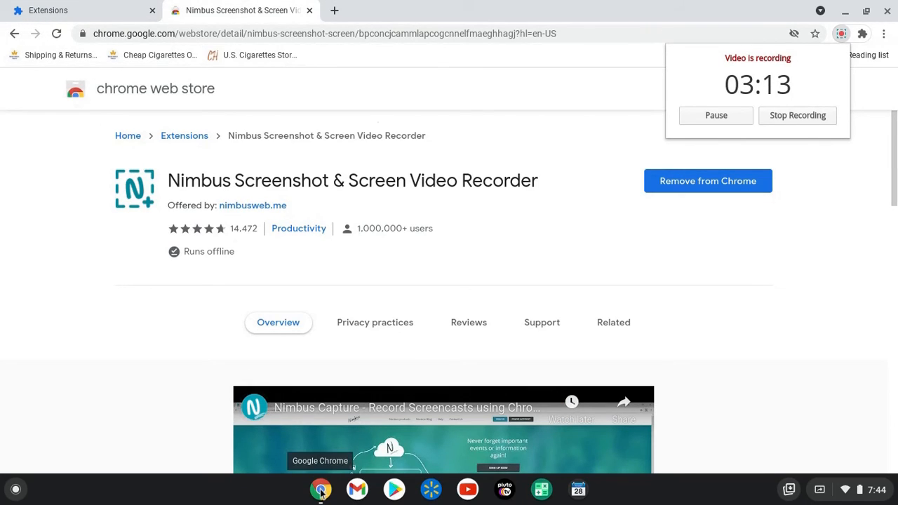
mouse_move(28, 191)
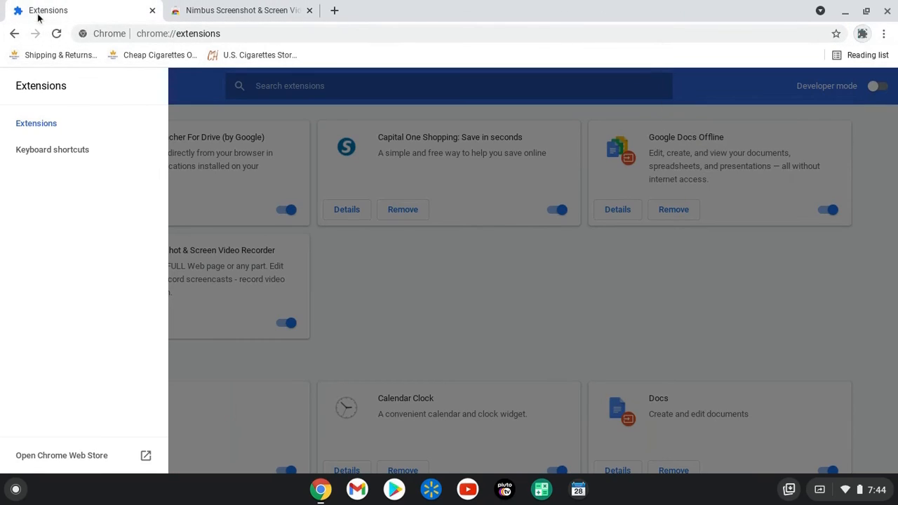
click(241, 10)
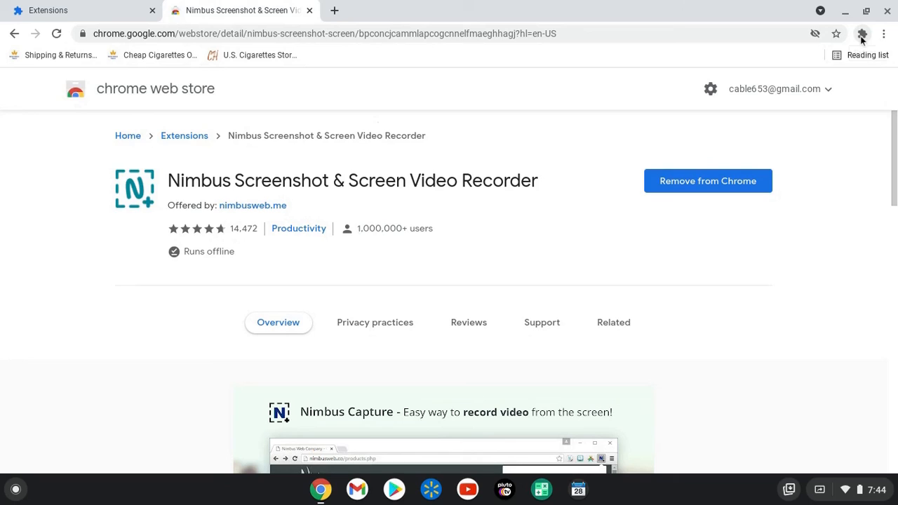
click(863, 33)
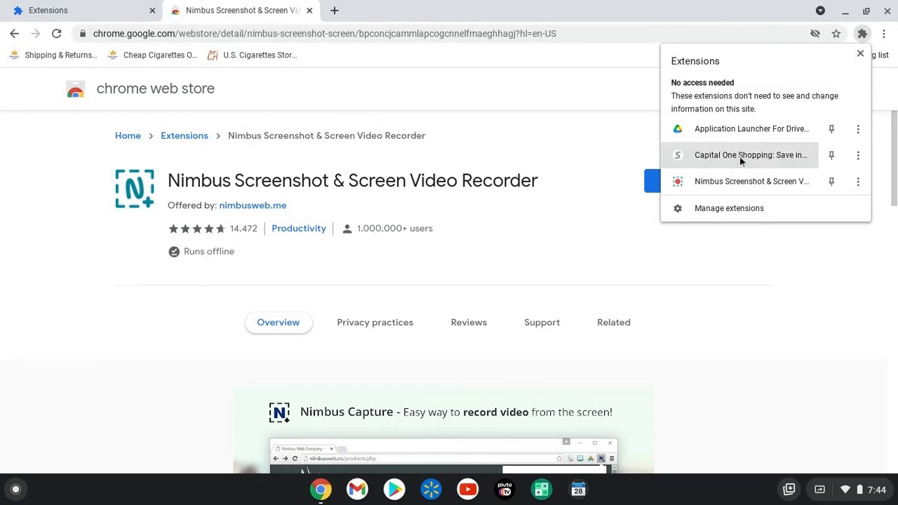